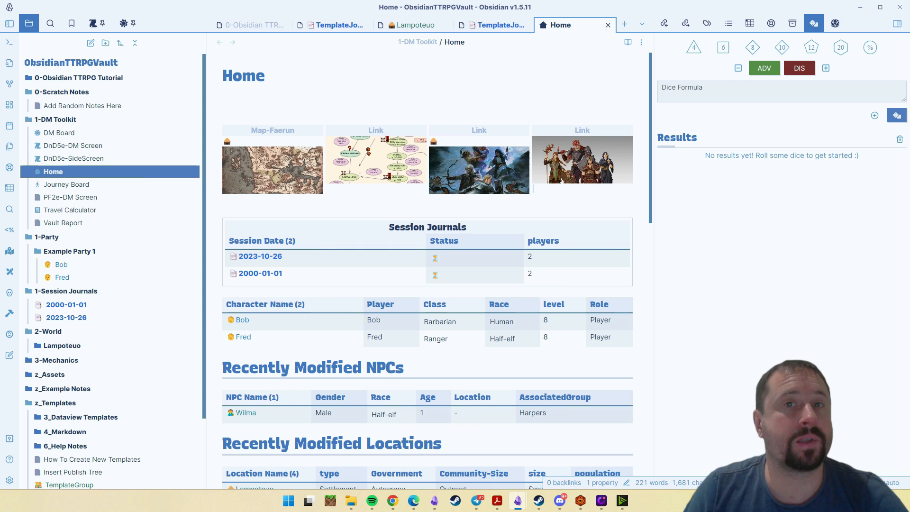
Open the Community plugins settings page listing the 31 installed plugins
{"action": "left_click", "coordinate": [223, 106]}
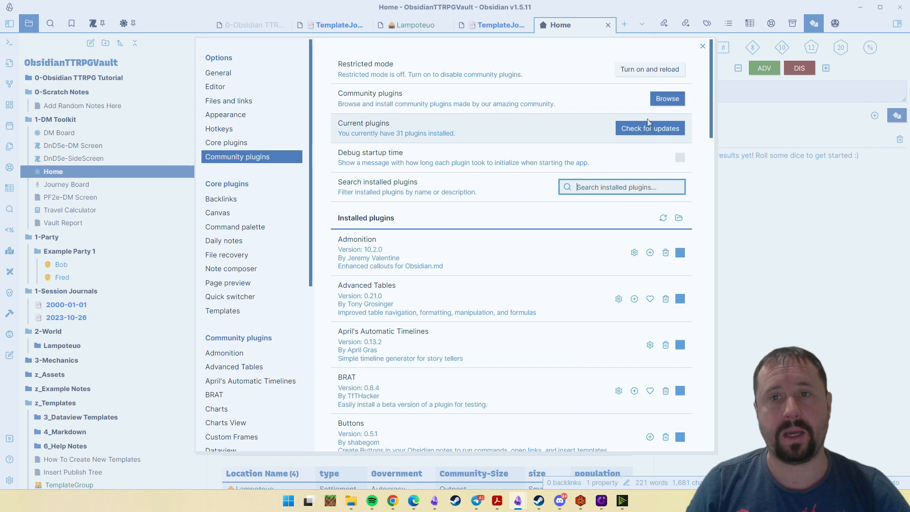
Browse the community plugin catalogue for "Folder Notes", showing 20 results
{"action": "left_click", "coordinate": [667, 98]}
{"action": "type", "text": "Folder Notes"}
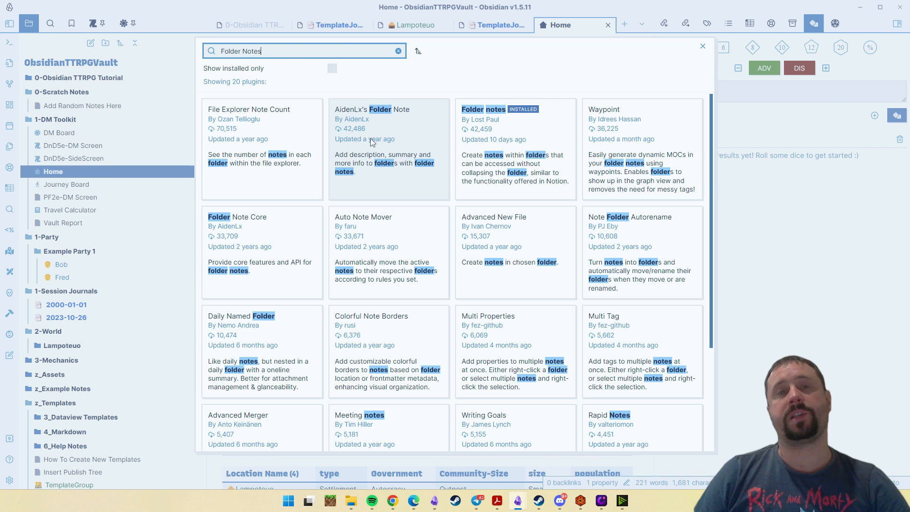
{"action": "mouse_move", "coordinate": [376, 137]}
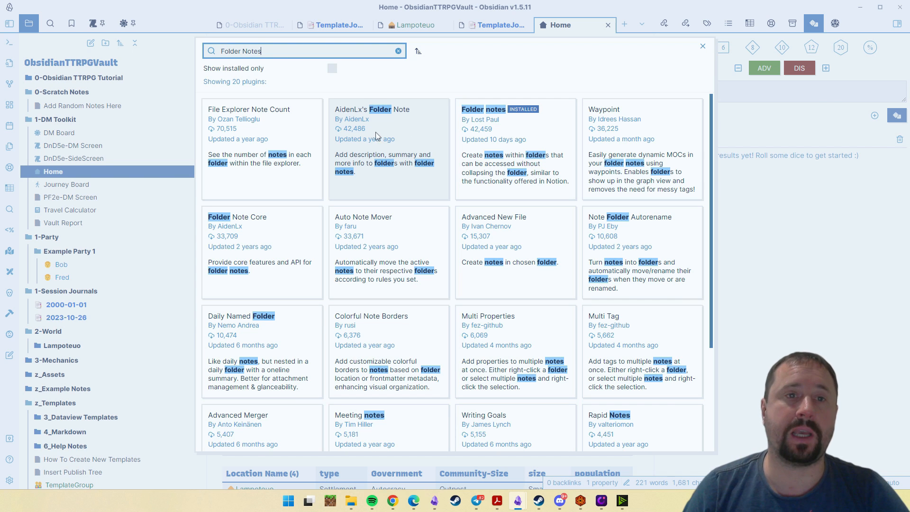
{"action": "mouse_move", "coordinate": [365, 165]}
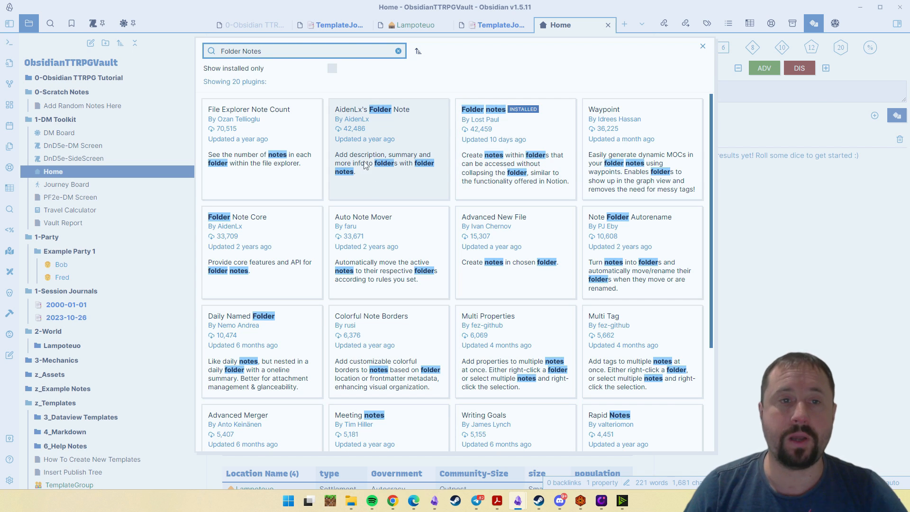
{"action": "mouse_move", "coordinate": [182, 249]}
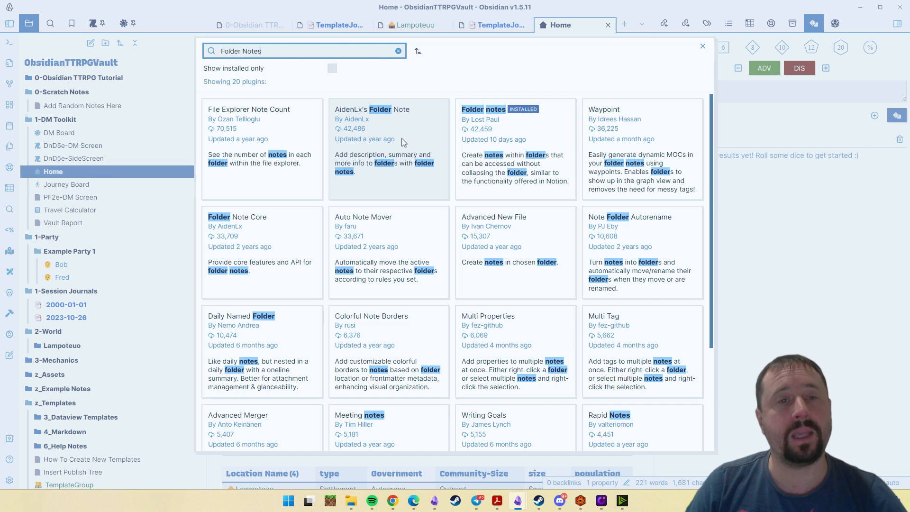
{"action": "mouse_move", "coordinate": [425, 135]}
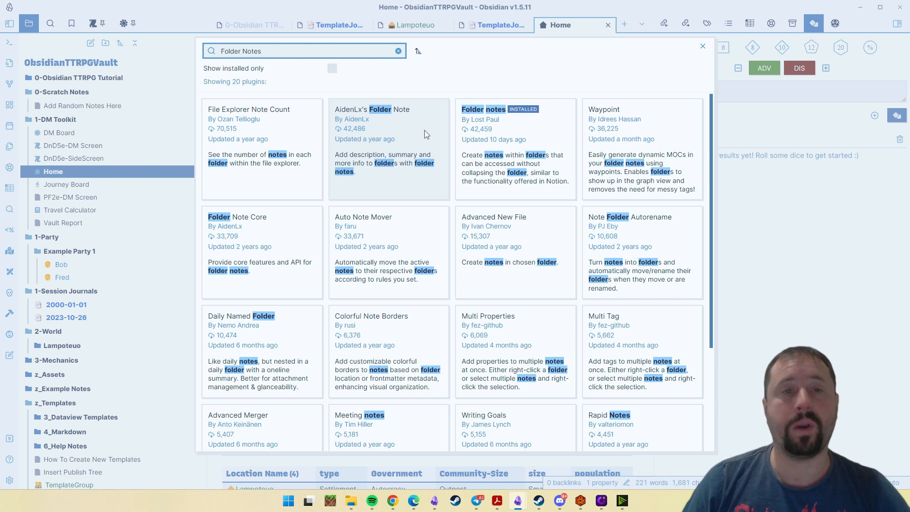
{"action": "mouse_move", "coordinate": [277, 235]}
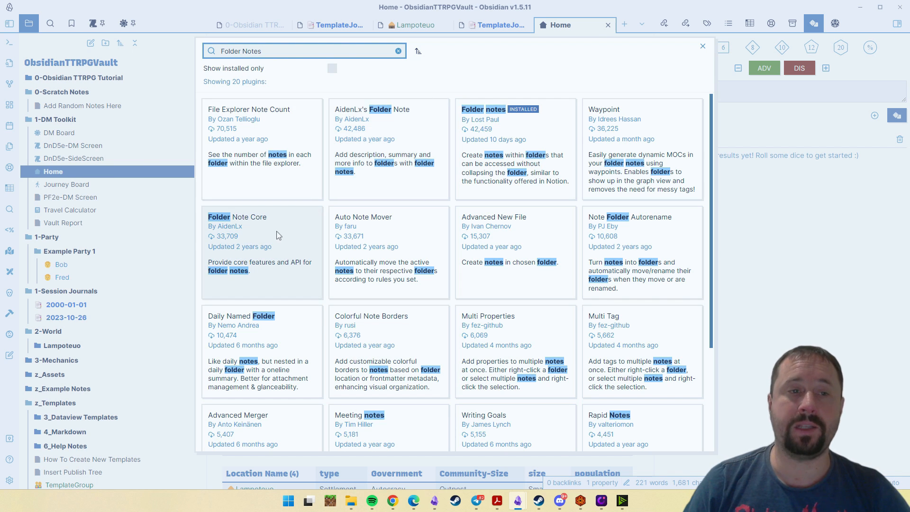
{"action": "mouse_move", "coordinate": [313, 219]}
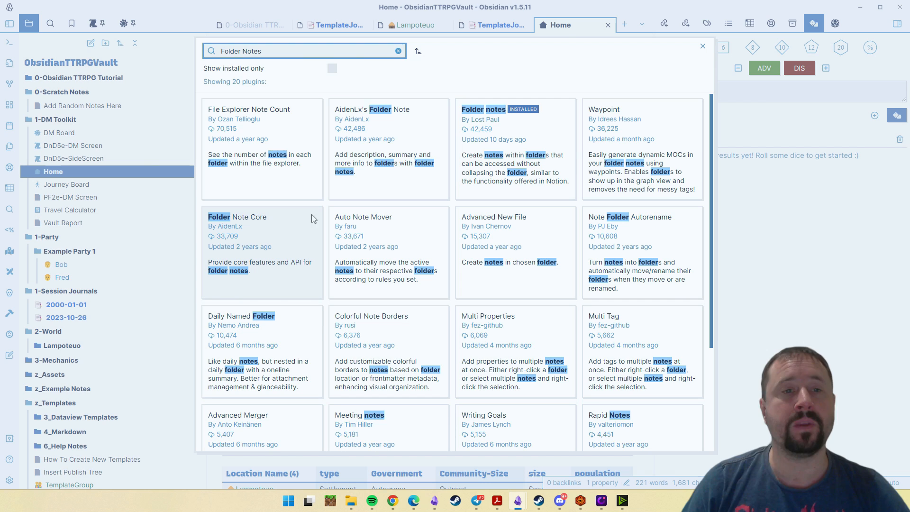
{"action": "mouse_move", "coordinate": [286, 227]}
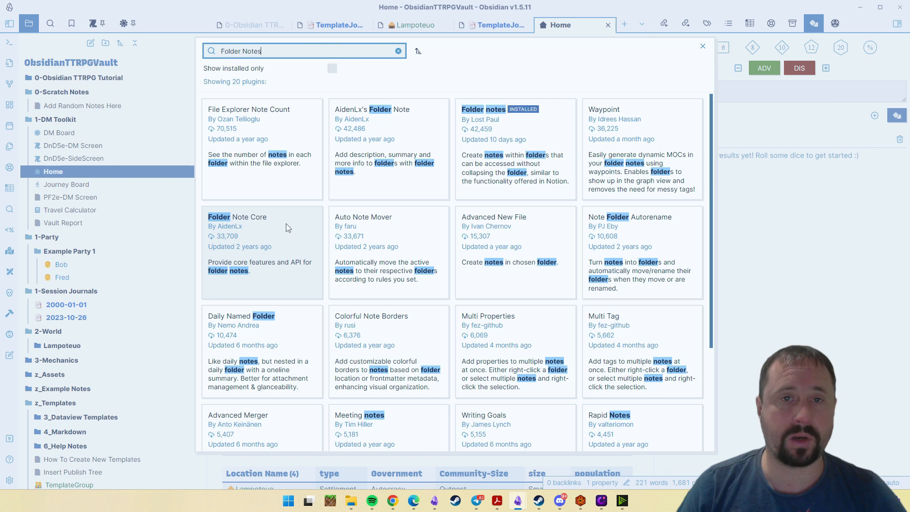
{"action": "mouse_move", "coordinate": [392, 113]}
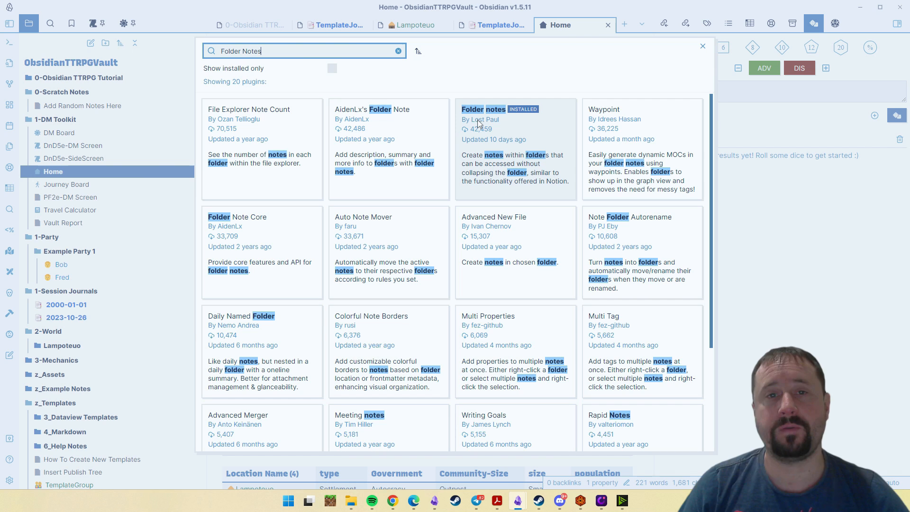
{"action": "mouse_move", "coordinate": [490, 143]}
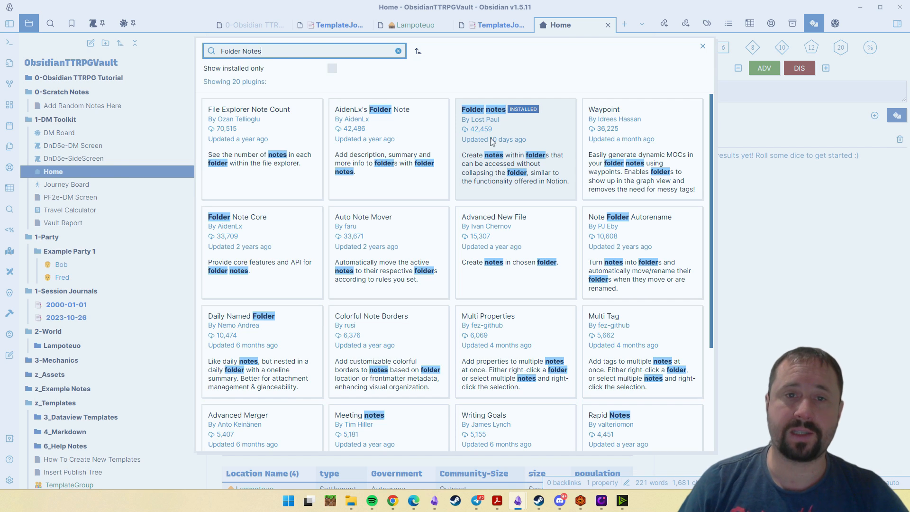
{"action": "mouse_move", "coordinate": [405, 122]}
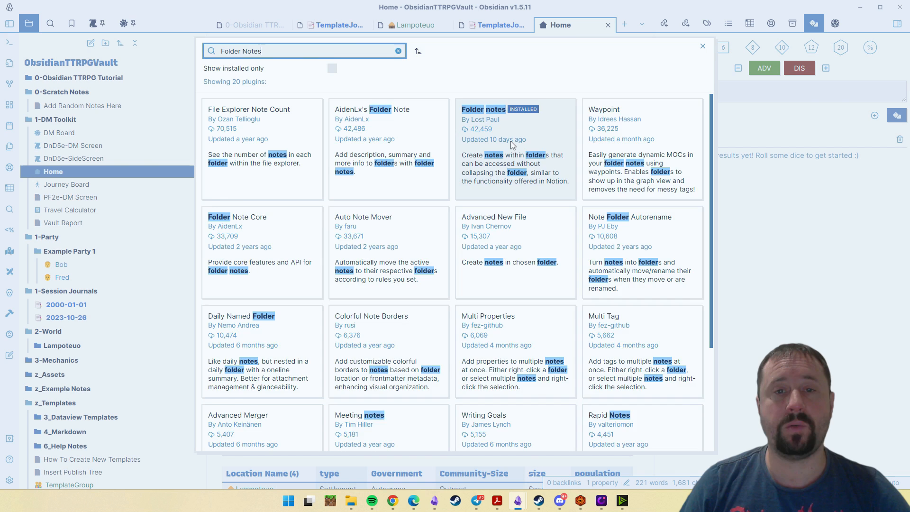
Review the settings of Lost Paul's Folder notes plugin, then close Settings
{"action": "left_click", "coordinate": [514, 145]}
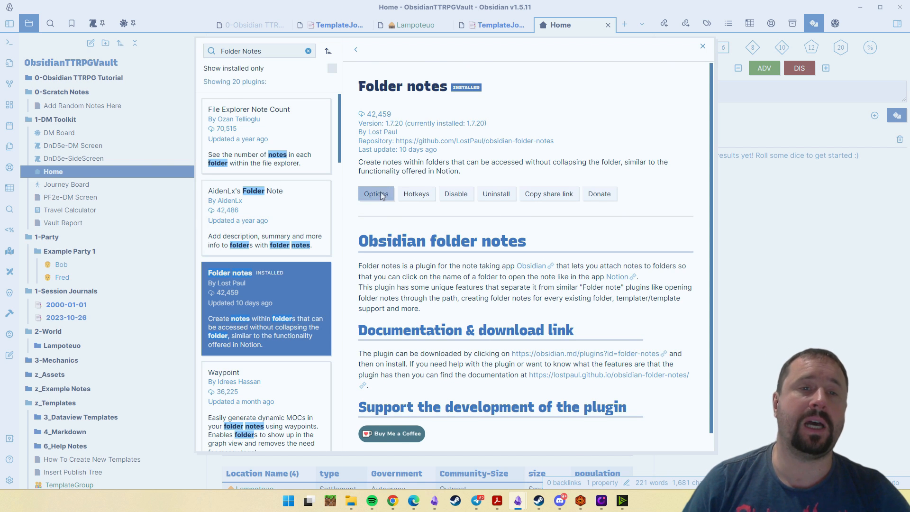
{"action": "left_click", "coordinate": [376, 193]}
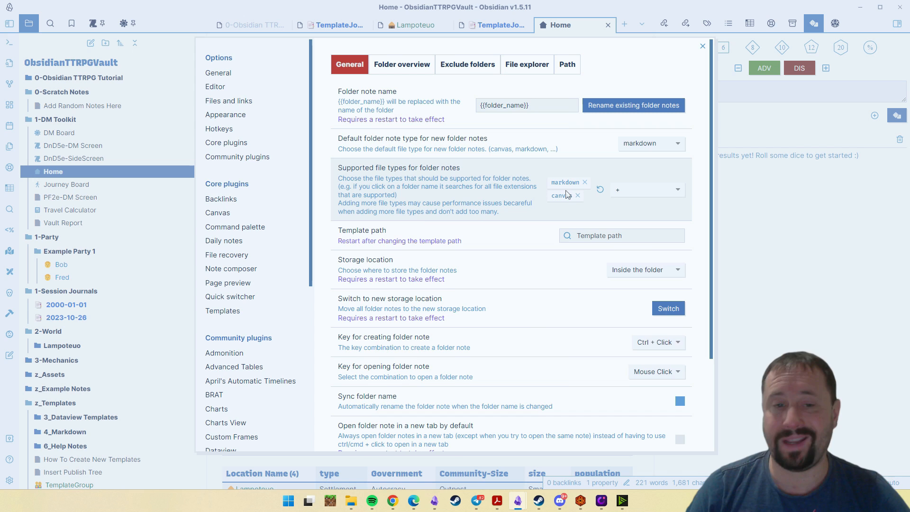
{"action": "scroll", "scroll_direction": "down", "scroll_amount": 3}
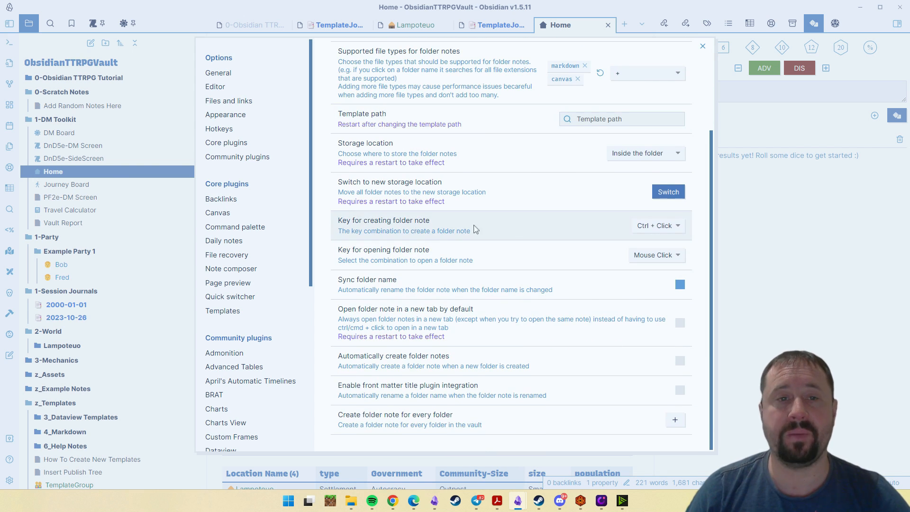
{"action": "mouse_move", "coordinate": [411, 230]}
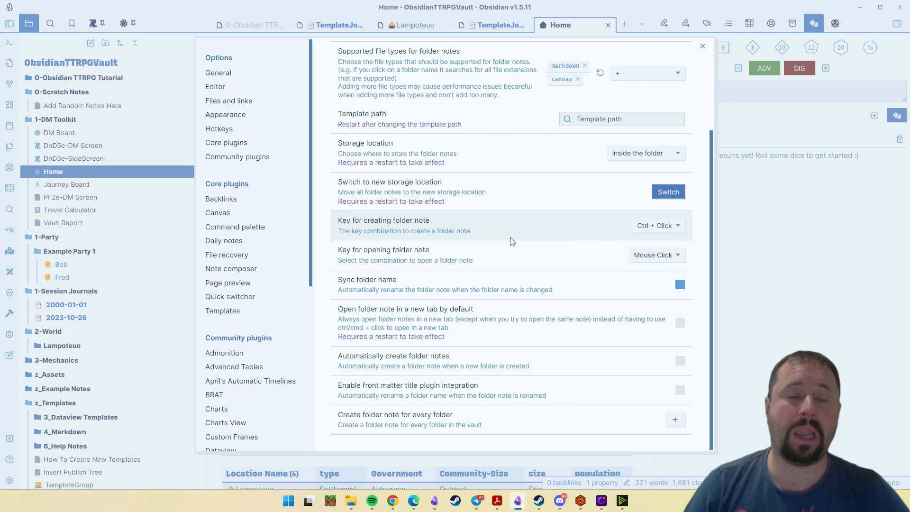
{"action": "mouse_move", "coordinate": [552, 227]}
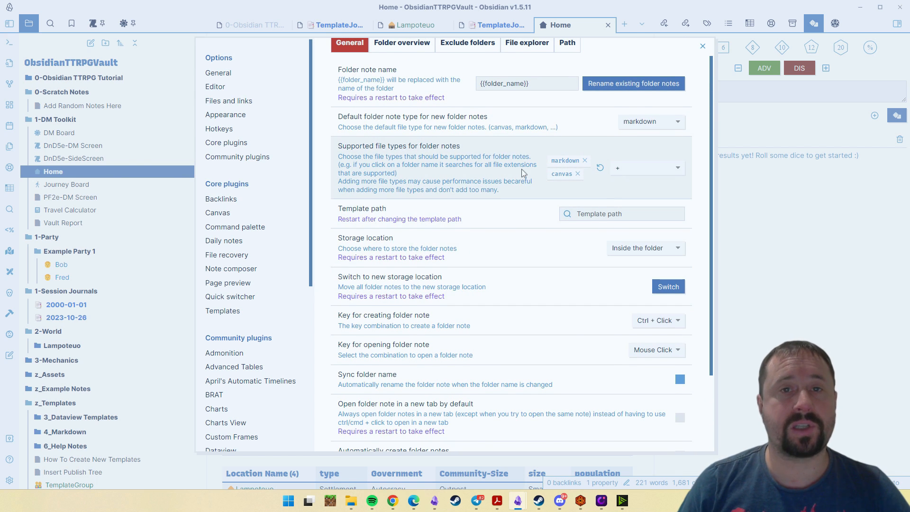
{"action": "scroll", "scroll_direction": "down", "scroll_amount": 3}
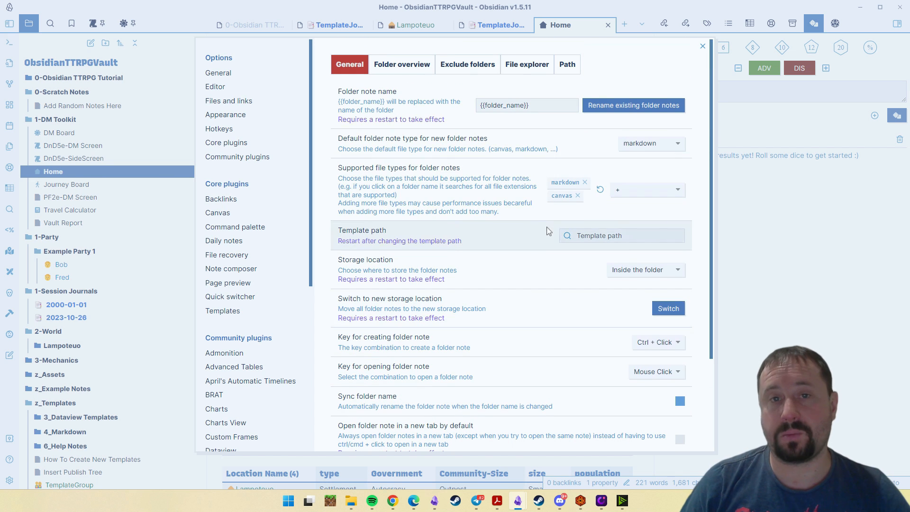
{"action": "left_click", "coordinate": [702, 46]}
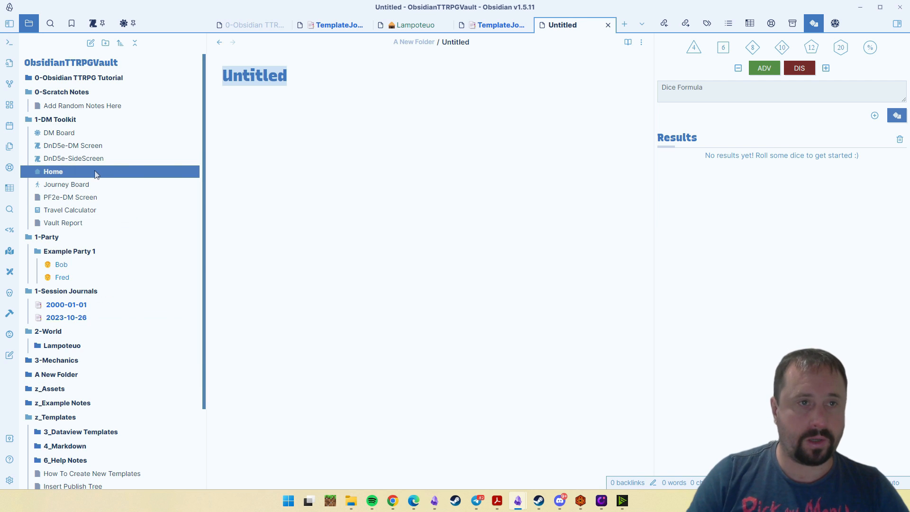
Name the note 'A New Note' and give A New Folder a folder note reading 'This is a note'
{"action": "type", "text": "A New Nort"}
{"action": "left_click", "coordinate": [435, 99]}
{"action": "type", "text": "This is text"}
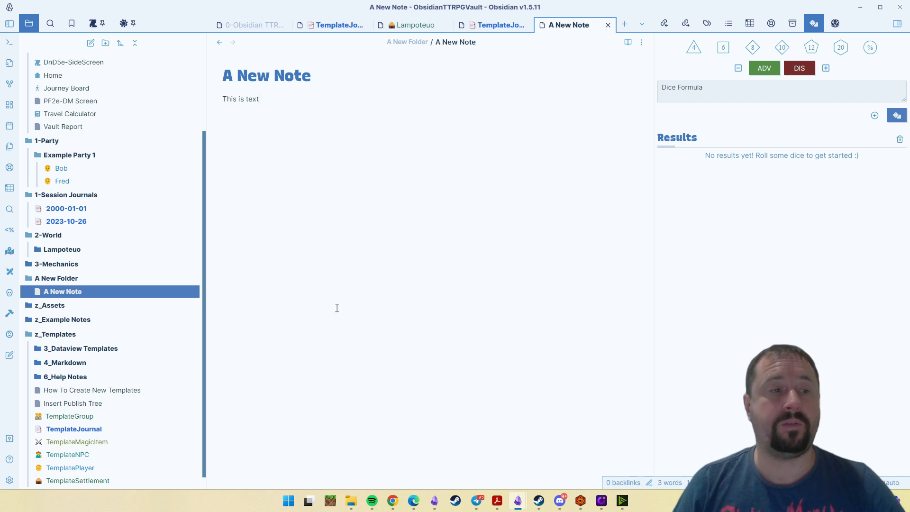
{"action": "left_click", "coordinate": [56, 278]}
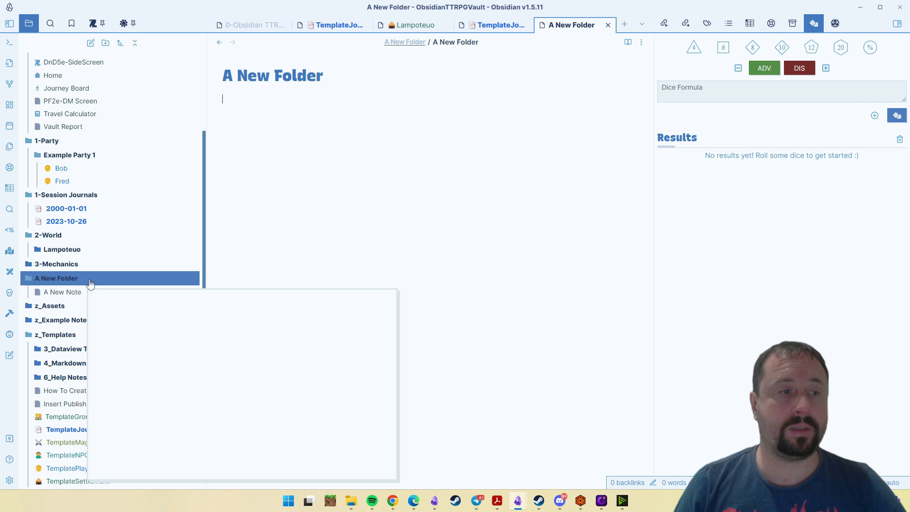
{"action": "type", "text": "T"}
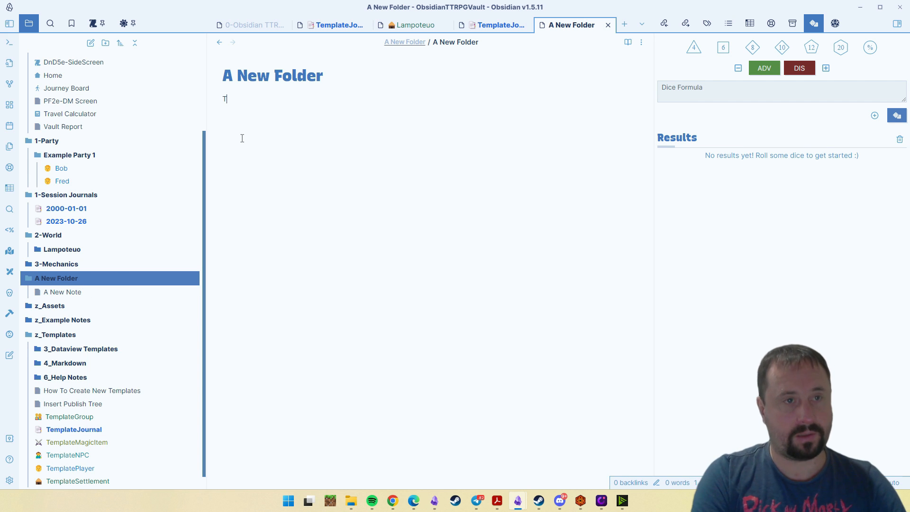
{"action": "type", "text": "his is a note"}
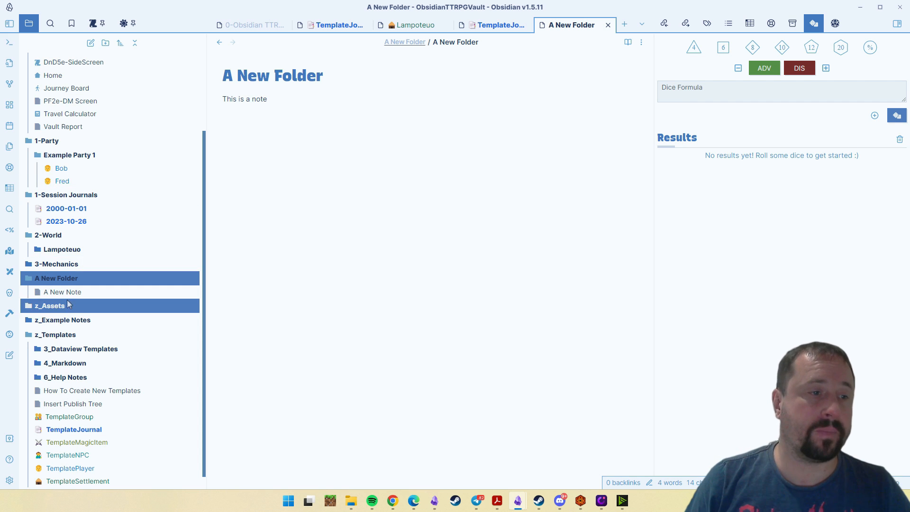
{"action": "right_click", "coordinate": [57, 277]}
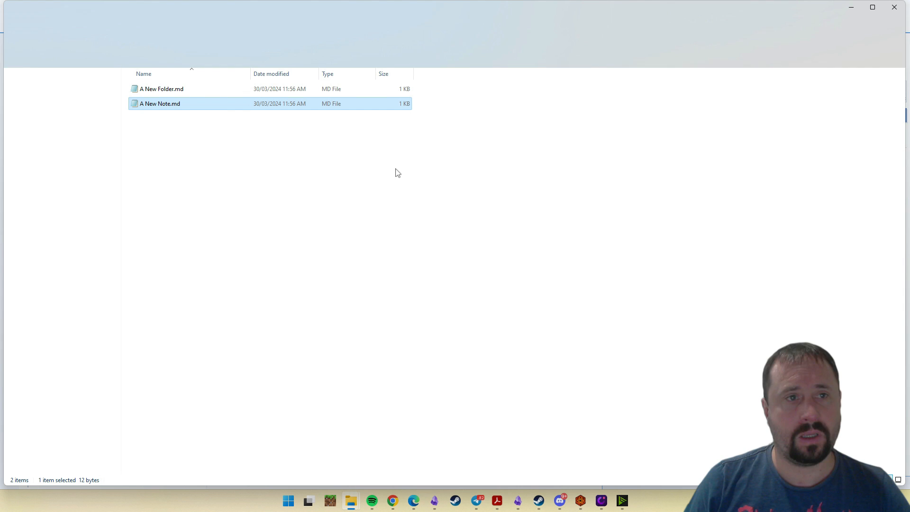
Check A New Folder.md and A New Note.md in File Explorer, then close it
{"action": "left_click", "coordinate": [174, 30]}
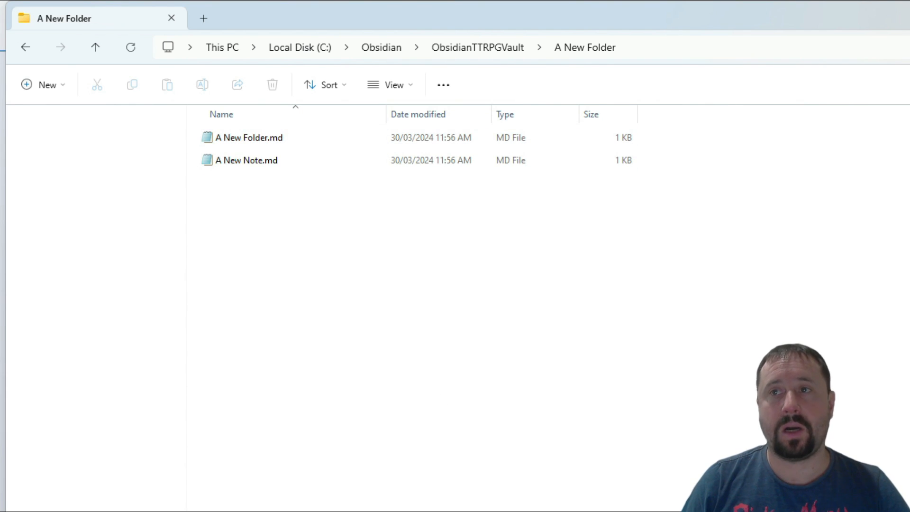
{"action": "left_click", "coordinate": [516, 501]}
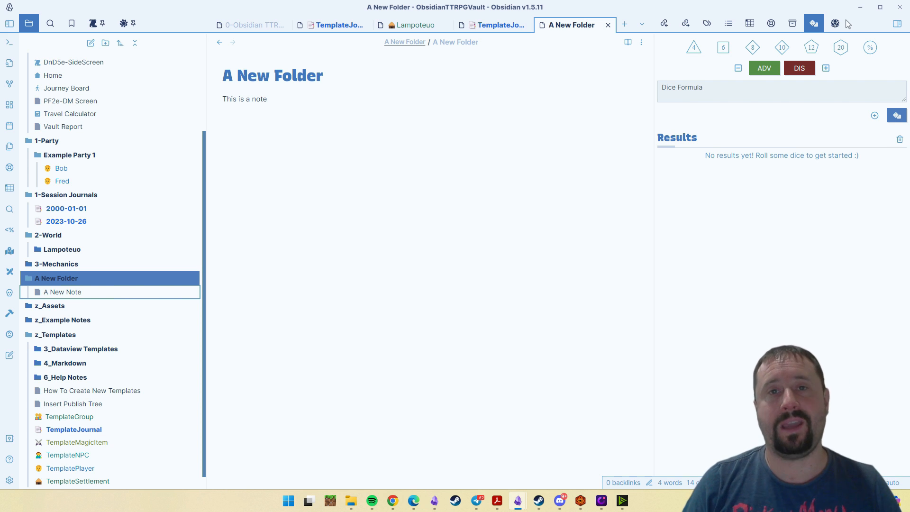
Switch to the Obsidian5eVault vault, opening the 2. Session Journals folder note
{"action": "left_click", "coordinate": [48, 235]}
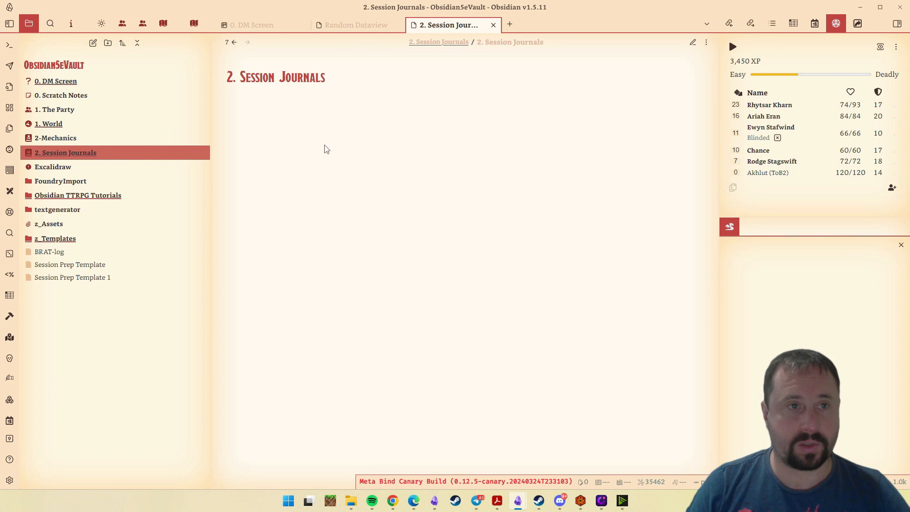
Go through 1. World and 1. The Party to the Deadly Depth Inn folder note
{"action": "left_click", "coordinate": [49, 124]}
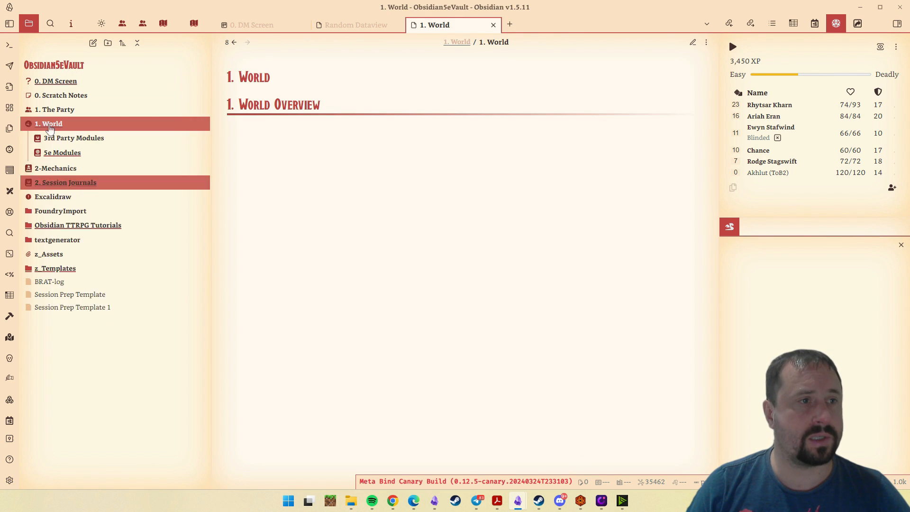
{"action": "left_click", "coordinate": [48, 124]}
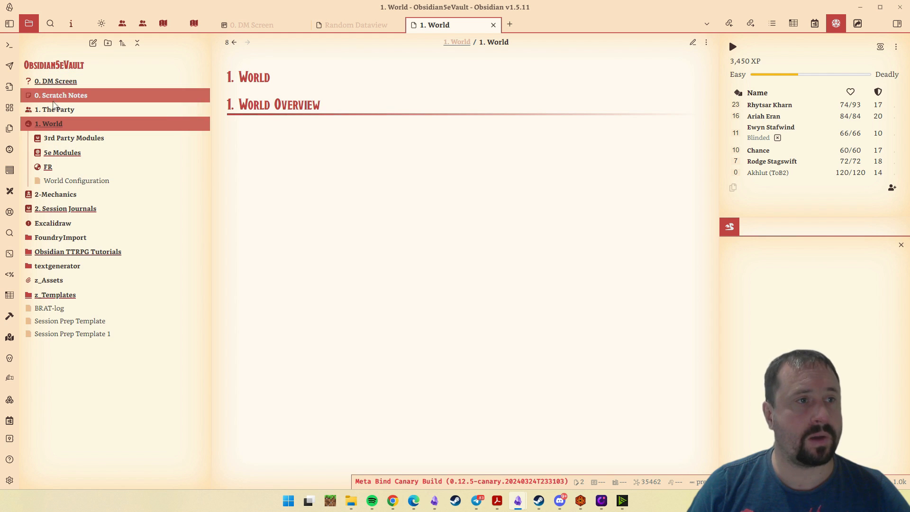
{"action": "left_click", "coordinate": [54, 109]}
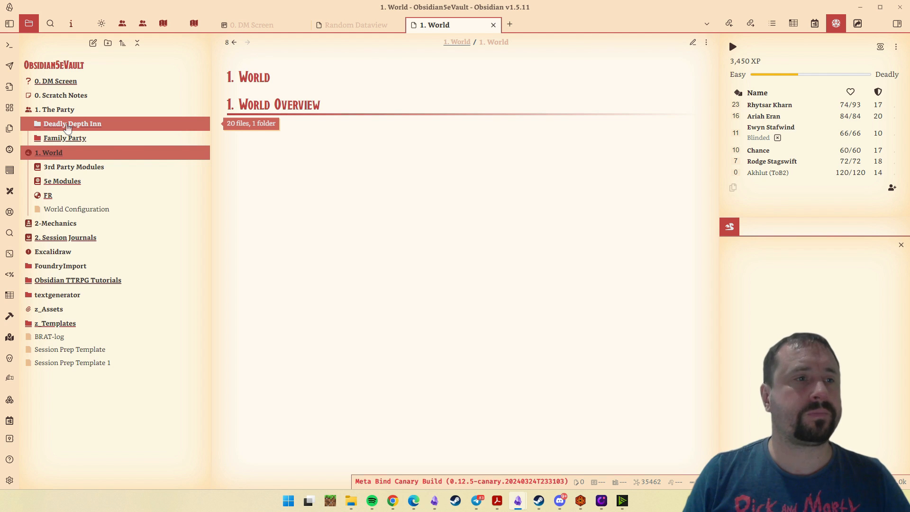
{"action": "left_click", "coordinate": [72, 123]}
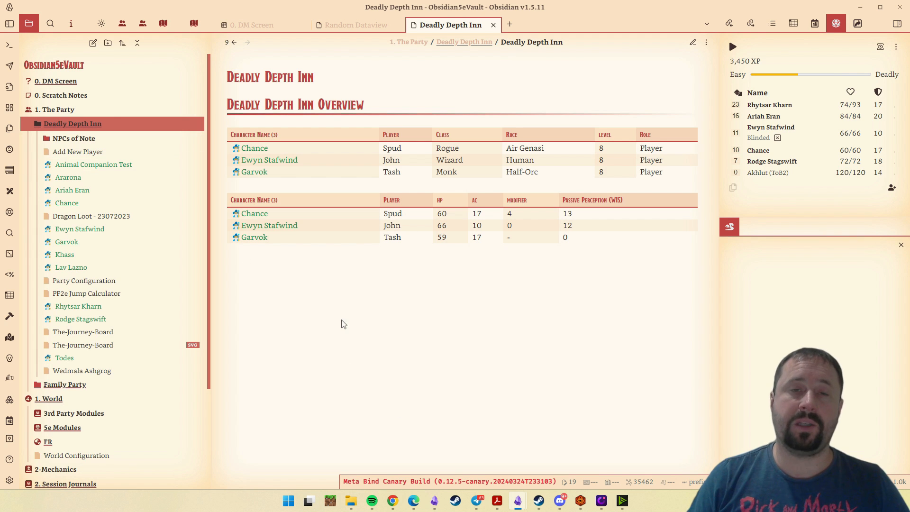
{"action": "mouse_move", "coordinate": [376, 280]}
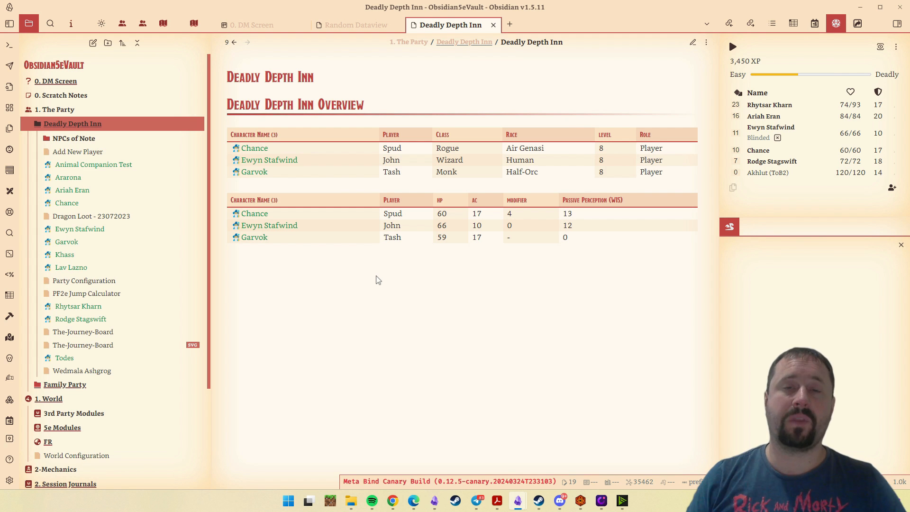
{"action": "mouse_move", "coordinate": [517, 501]}
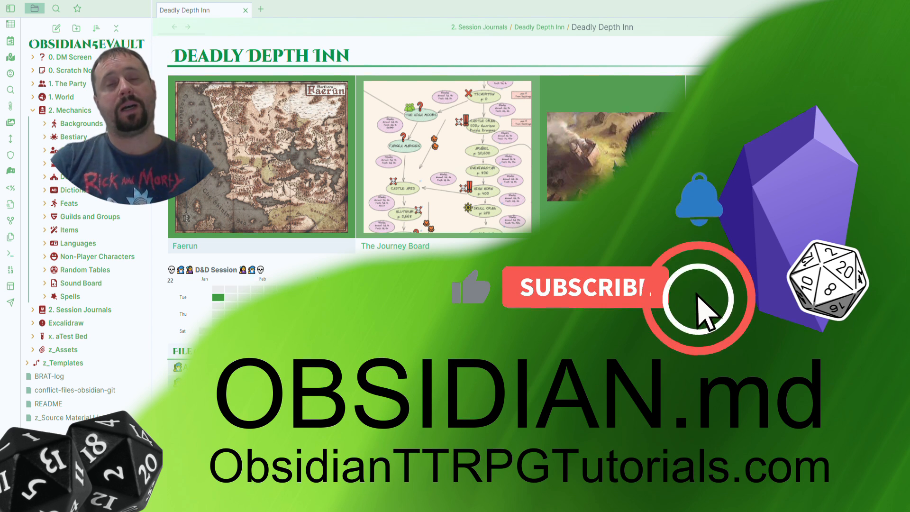
{"action": "left_click", "coordinate": [697, 299]}
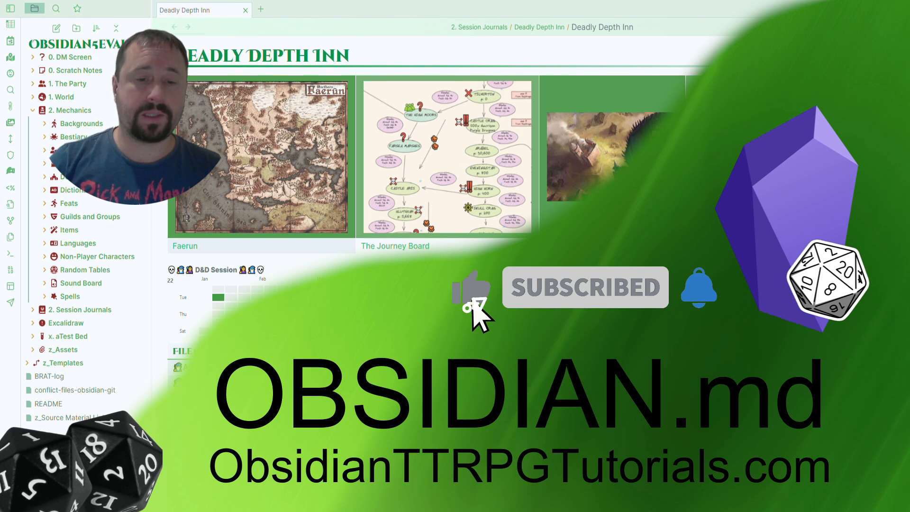